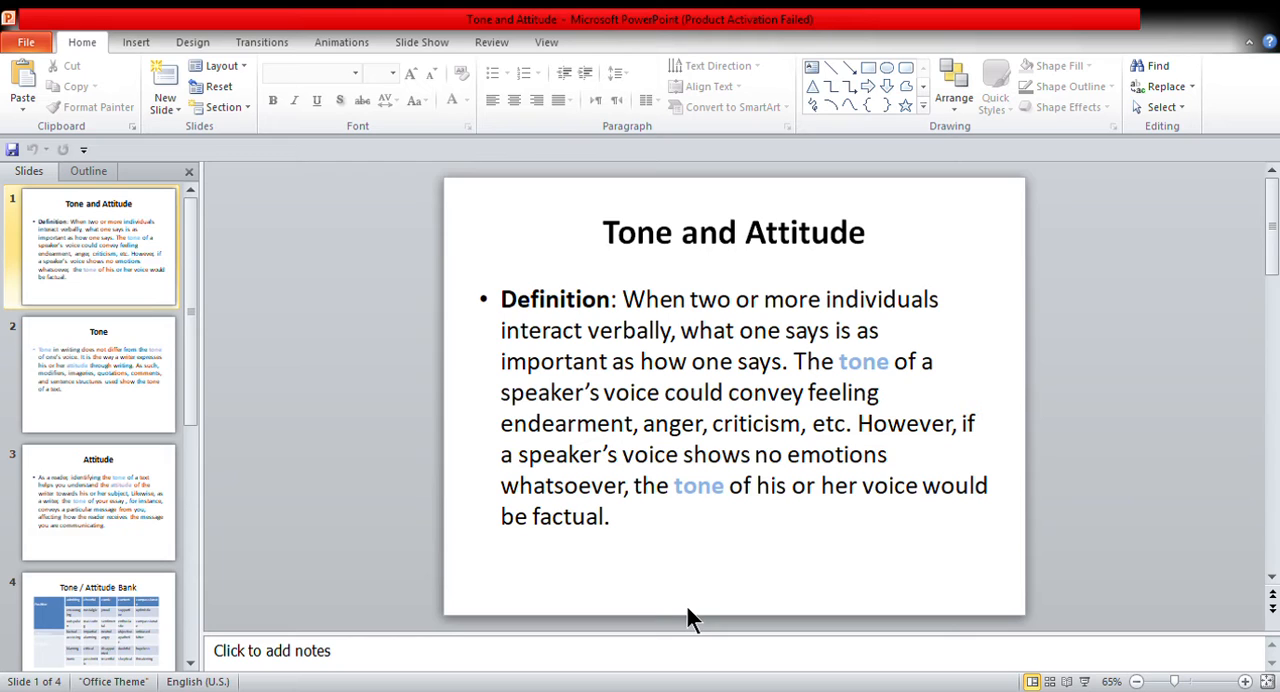
Show slide 2 'Tone', then slide 3 'Attitude' from the thumbnail pane
{"action": "left_click", "coordinate": [98, 374]}
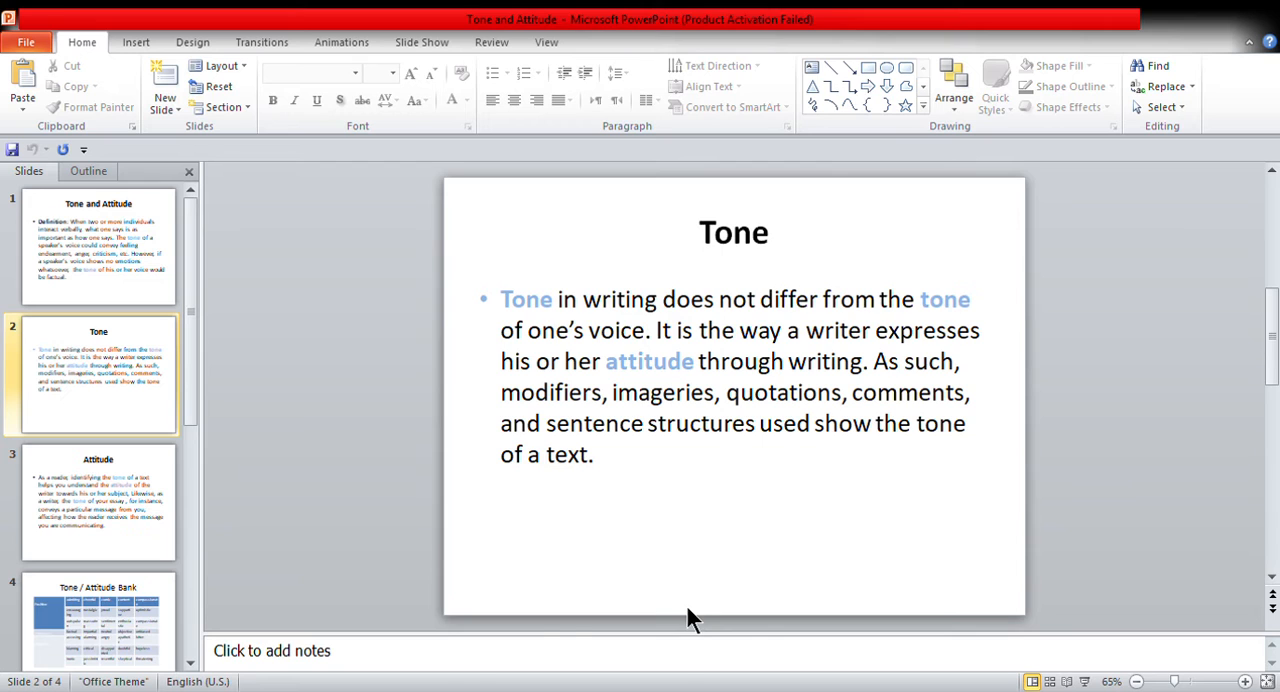
{"action": "left_click", "coordinate": [98, 502]}
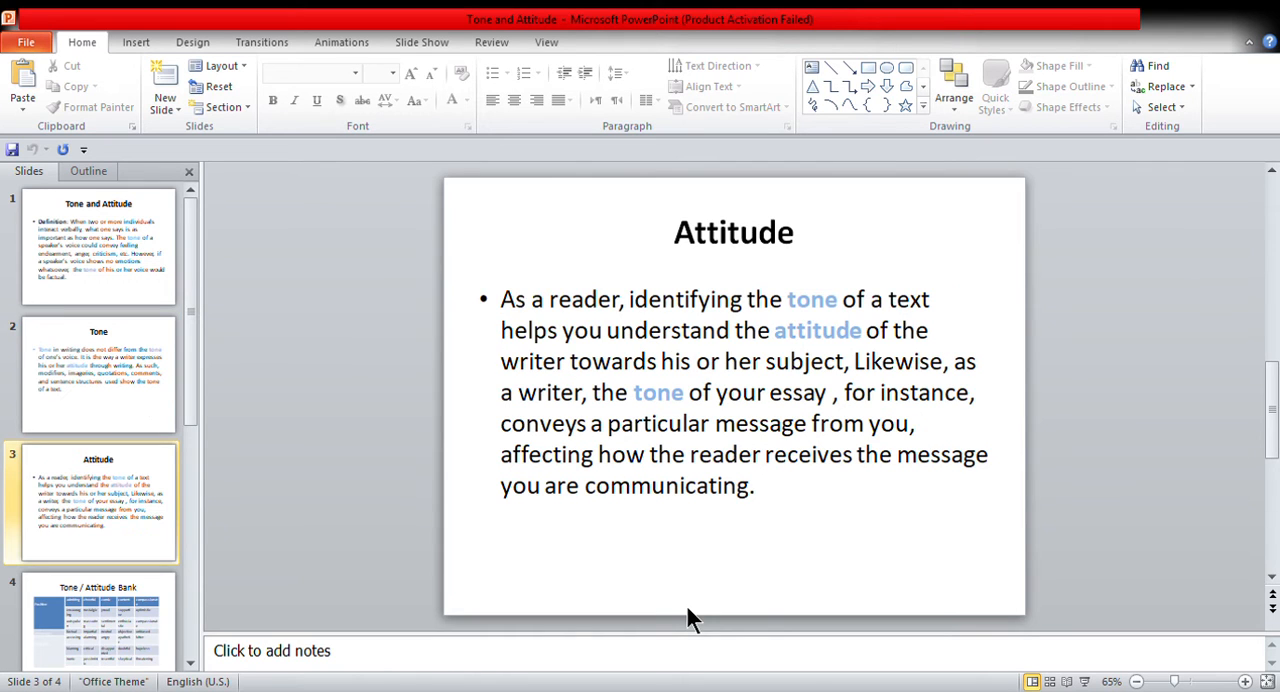